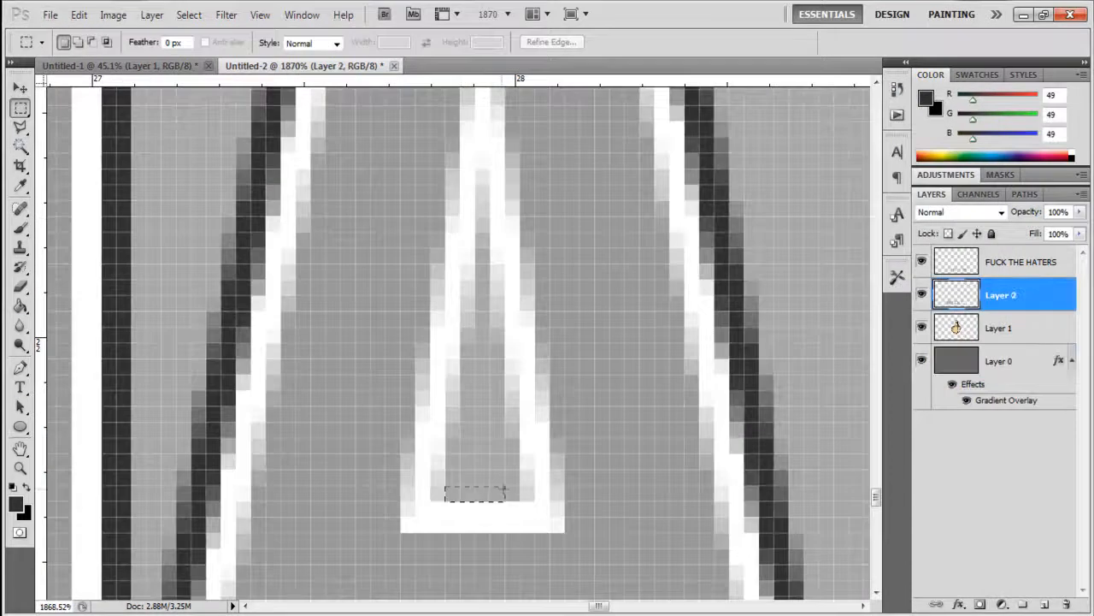
Select a tiny patch of pixels inside a letter of the zoomed slogan
{"action": "left_click_drag", "start_coordinate": [476, 493], "coordinate": [496, 410]}
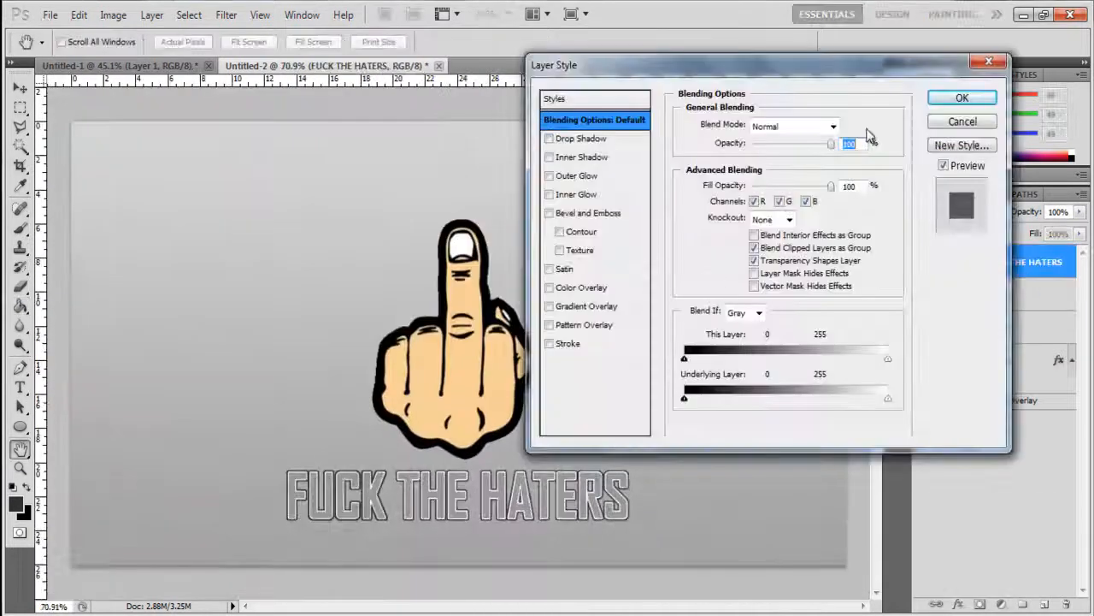
Enable a drop shadow on the slogan and pick medium blue #315fbb for the background
{"action": "left_click", "coordinate": [549, 137]}
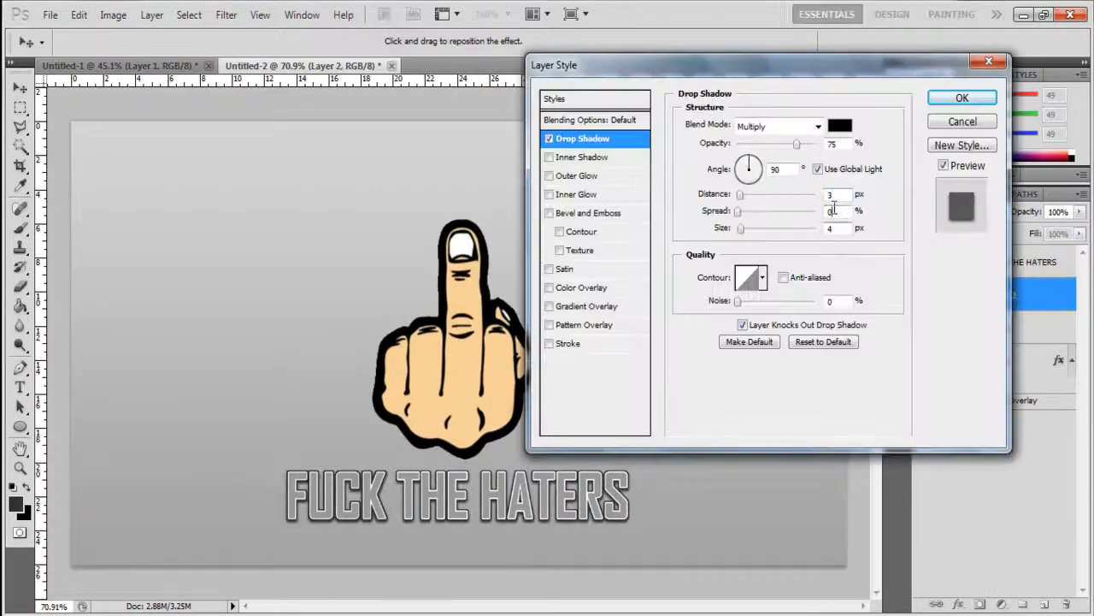
{"action": "left_click", "coordinate": [961, 96]}
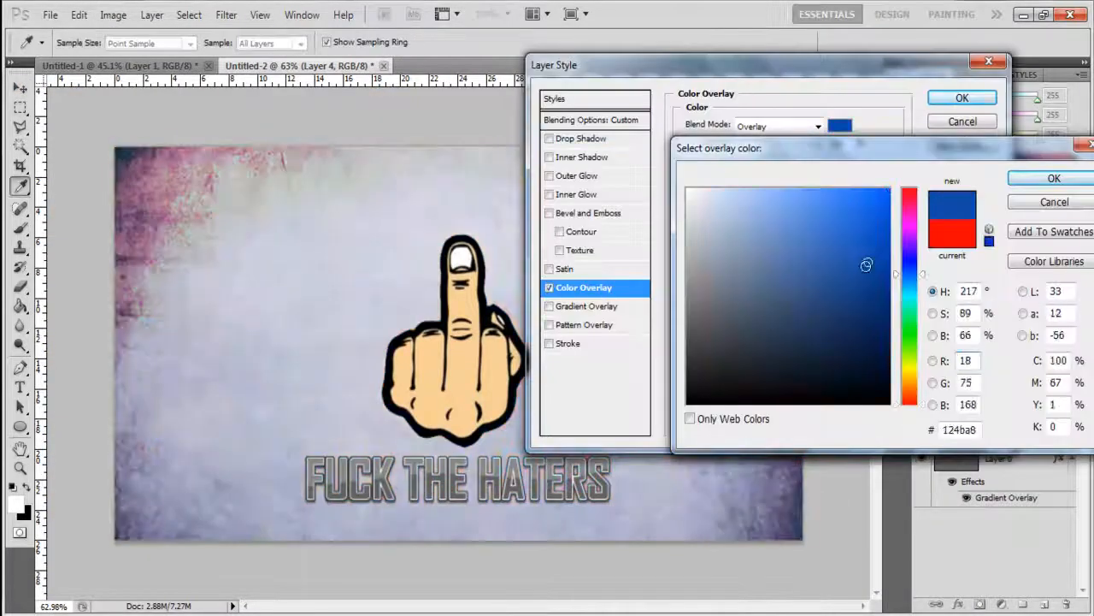
{"action": "left_click", "coordinate": [1053, 178]}
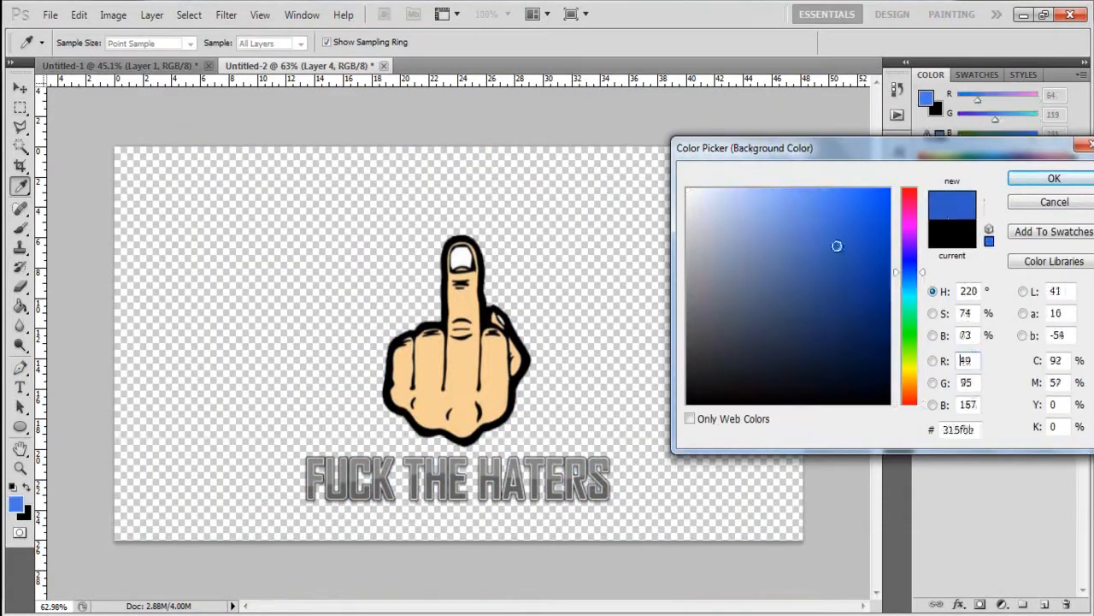
Confirm the blue background colour to fill behind the hand
{"action": "left_click", "coordinate": [1053, 178]}
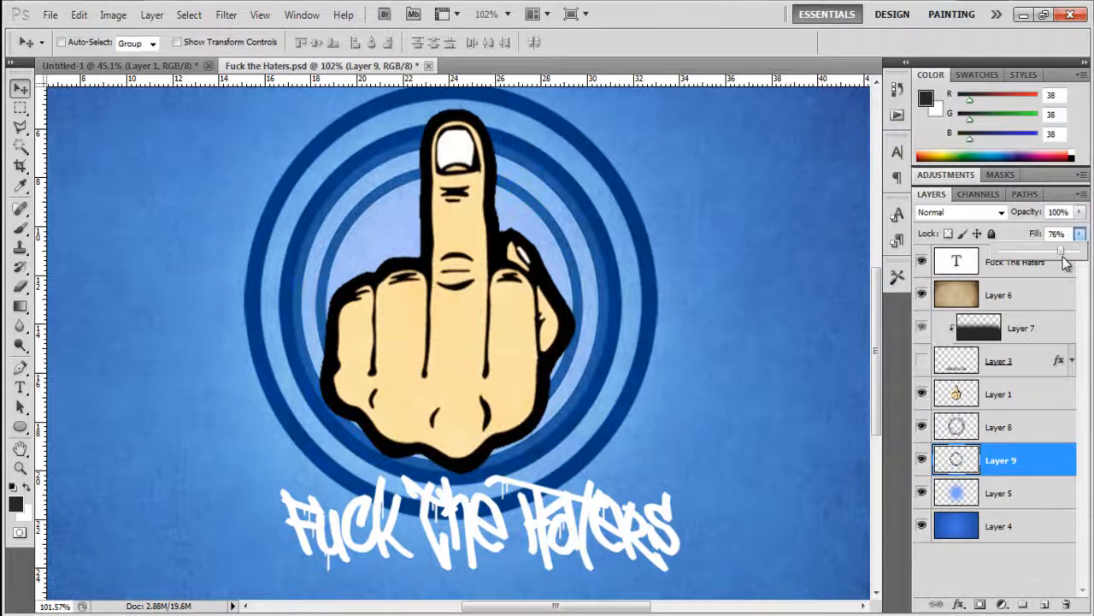
Select the graffiti text layer to recolour it dark navy #1c2e6a
{"action": "right_click", "coordinate": [1000, 460]}
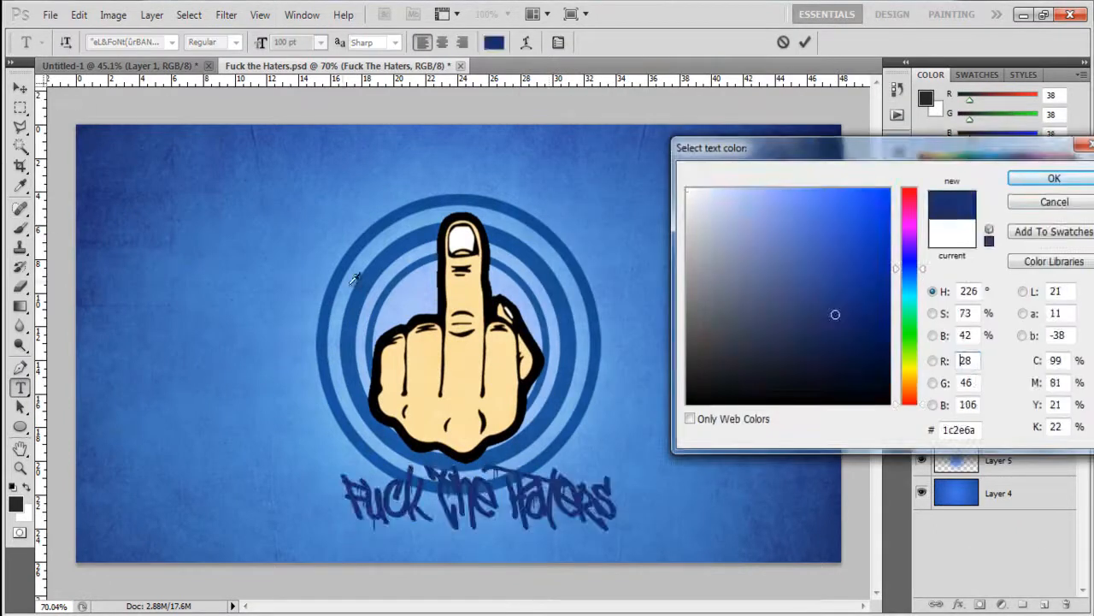
Make the slogan light grey, then set a near-black to light gradient overlay colour stop
{"action": "left_click", "coordinate": [687, 254]}
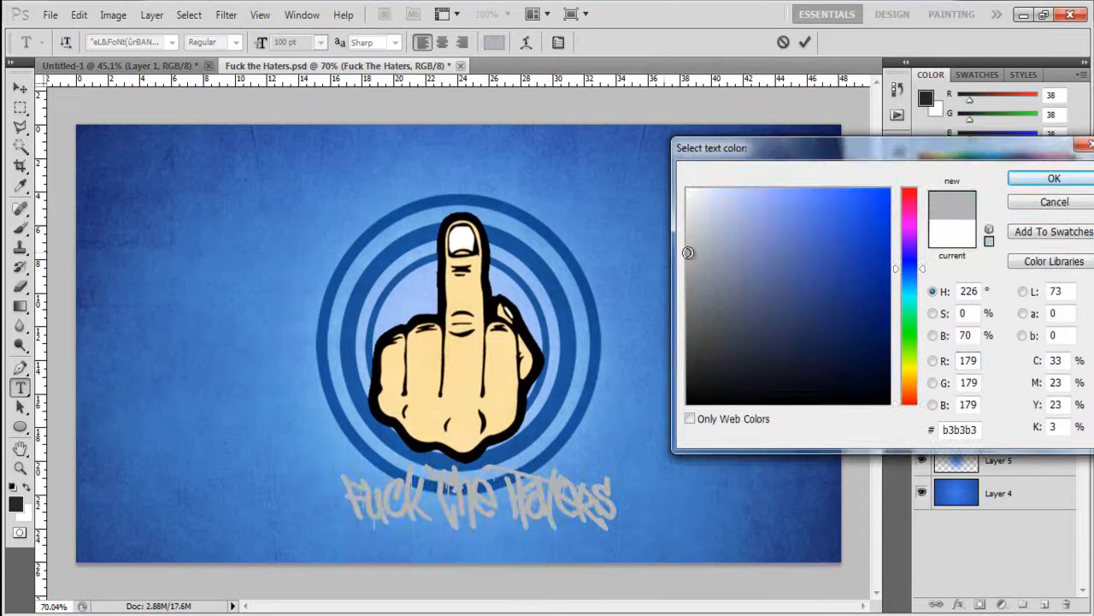
{"action": "left_click", "coordinate": [1053, 178]}
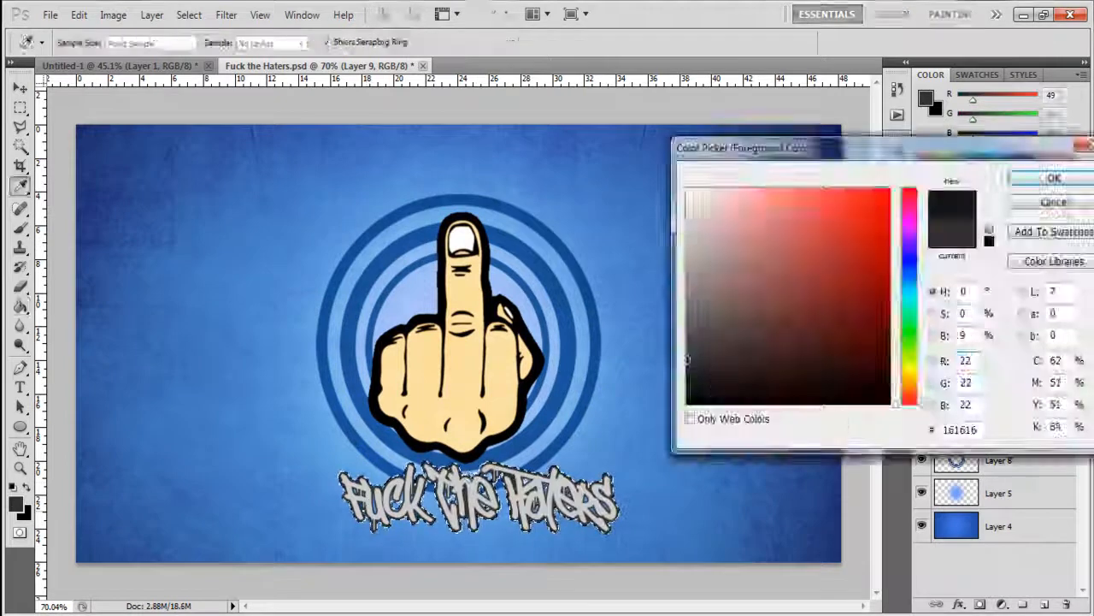
{"action": "left_click", "coordinate": [226, 14]}
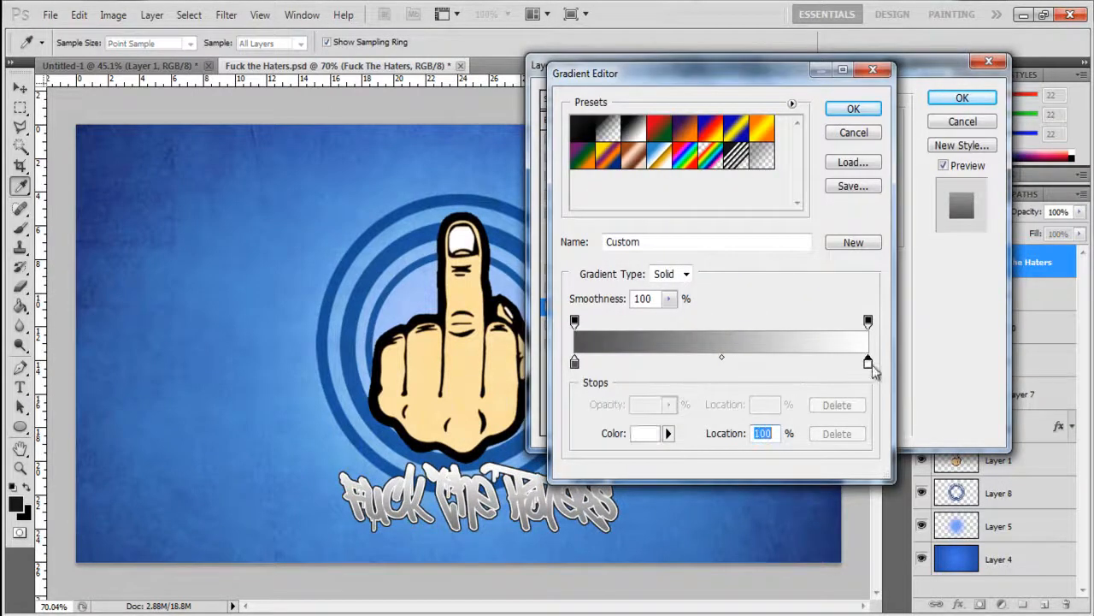
{"action": "left_click", "coordinate": [852, 110]}
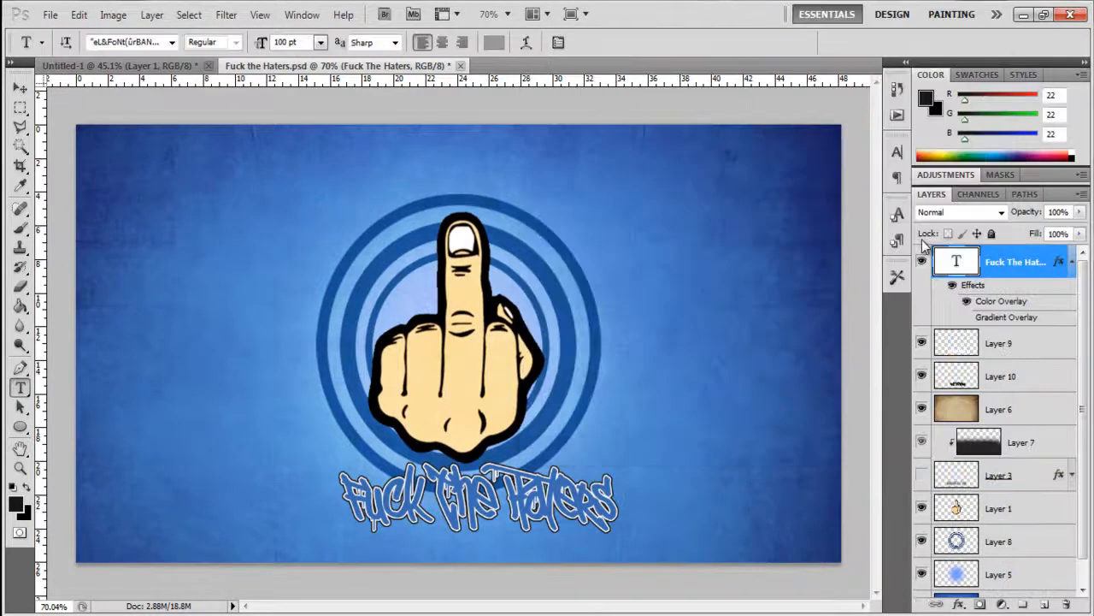
Finish the gradient's start colour stop and set the hand's outer glow size
{"action": "right_click", "coordinate": [1016, 261]}
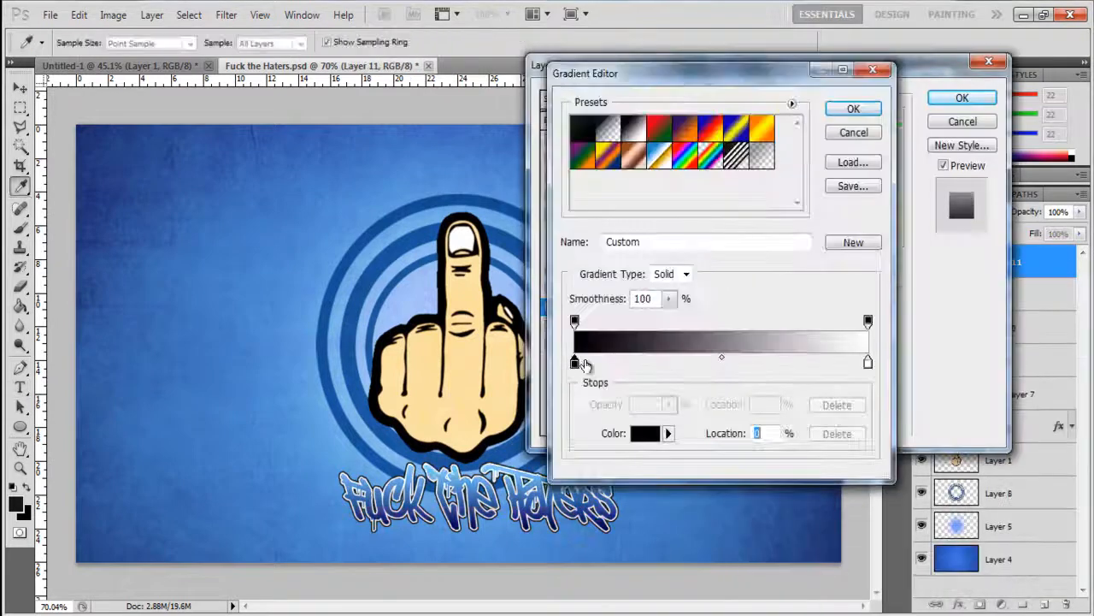
{"action": "left_click", "coordinate": [851, 108]}
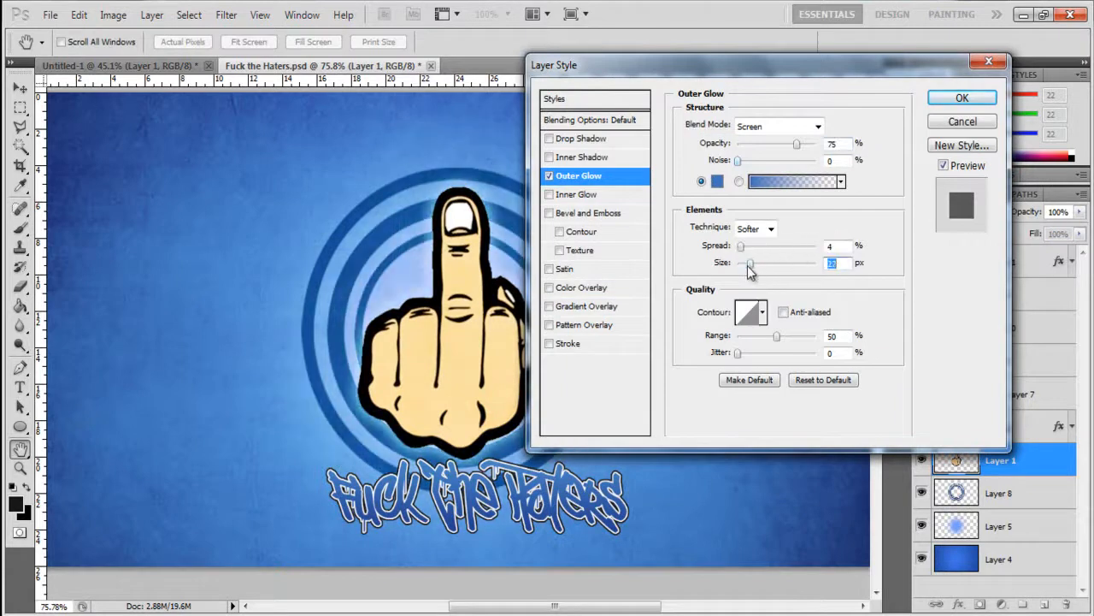
{"action": "left_click", "coordinate": [961, 95]}
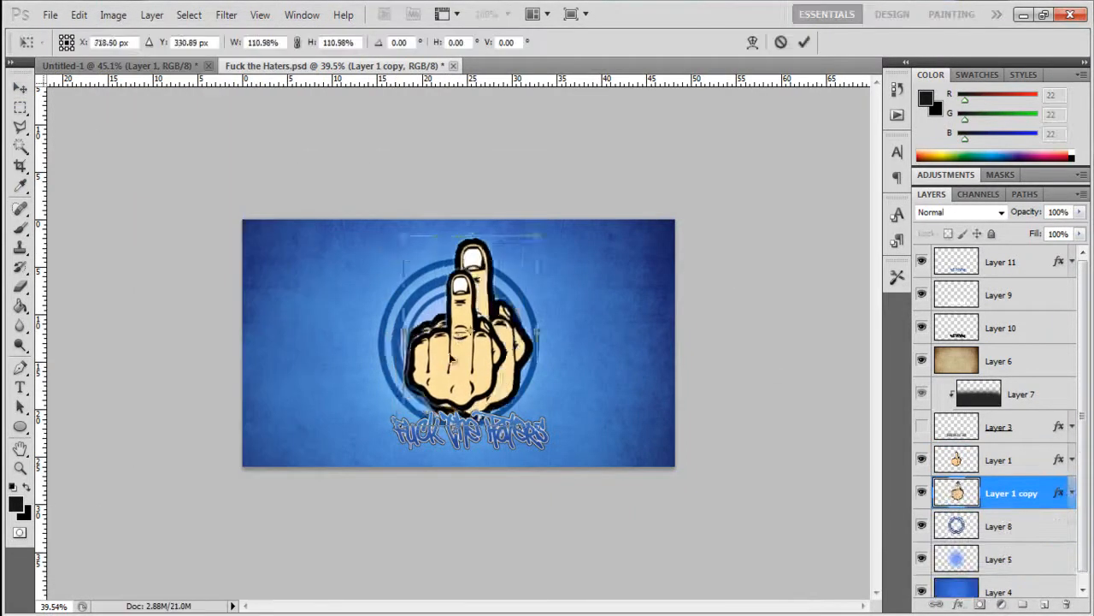
Apply Filter > Blur > Motion Blur to the hand copy at Angle 90, Distance 30
{"action": "left_click", "coordinate": [226, 14]}
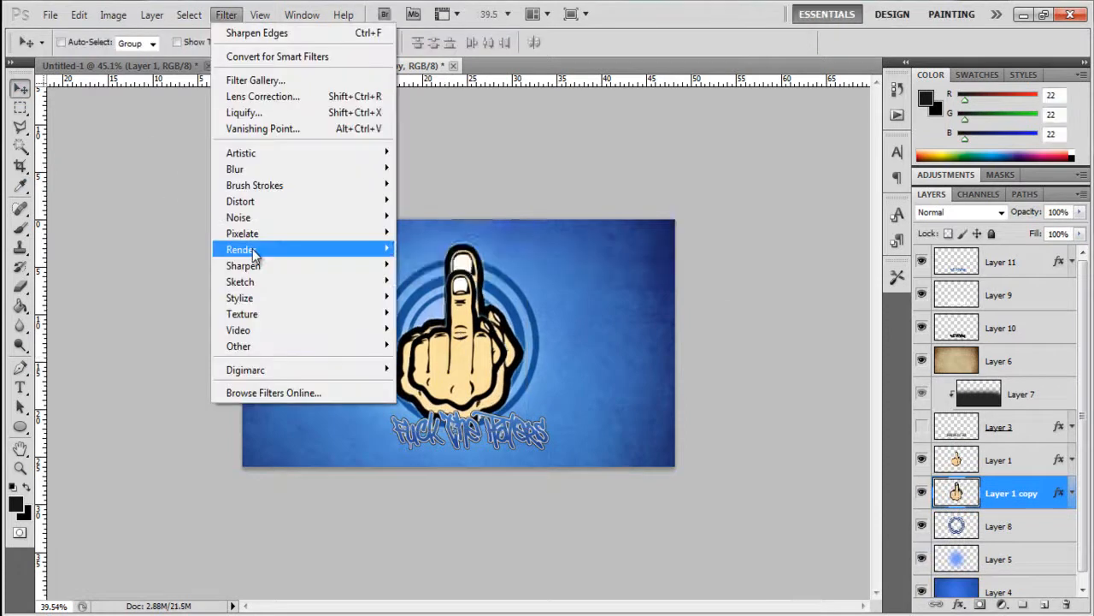
{"action": "left_click", "coordinate": [188, 13]}
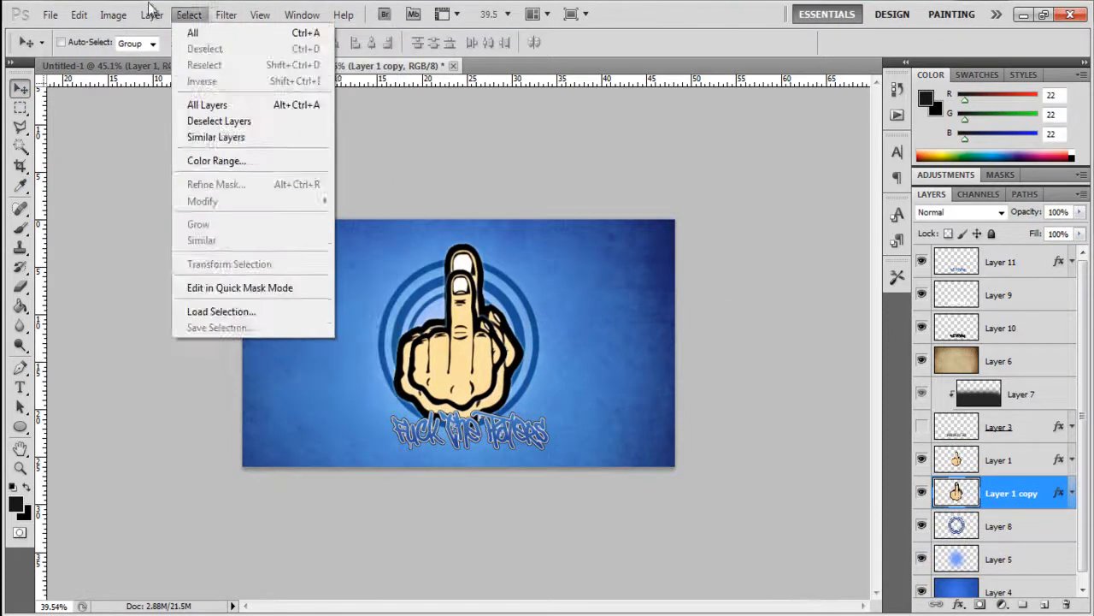
{"action": "left_click", "coordinate": [226, 14]}
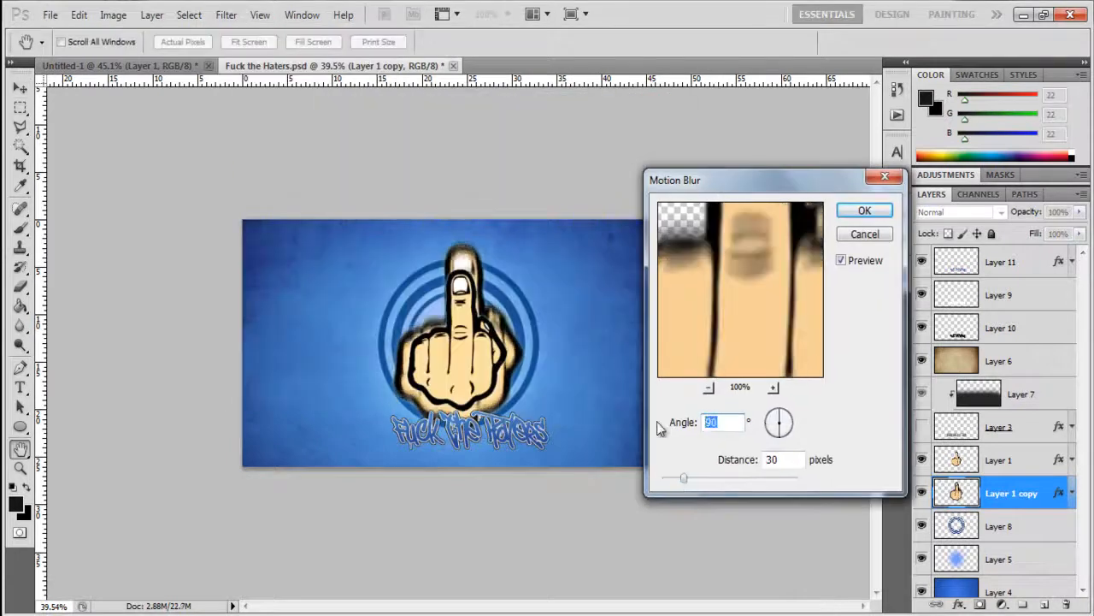
{"action": "left_click", "coordinate": [863, 211]}
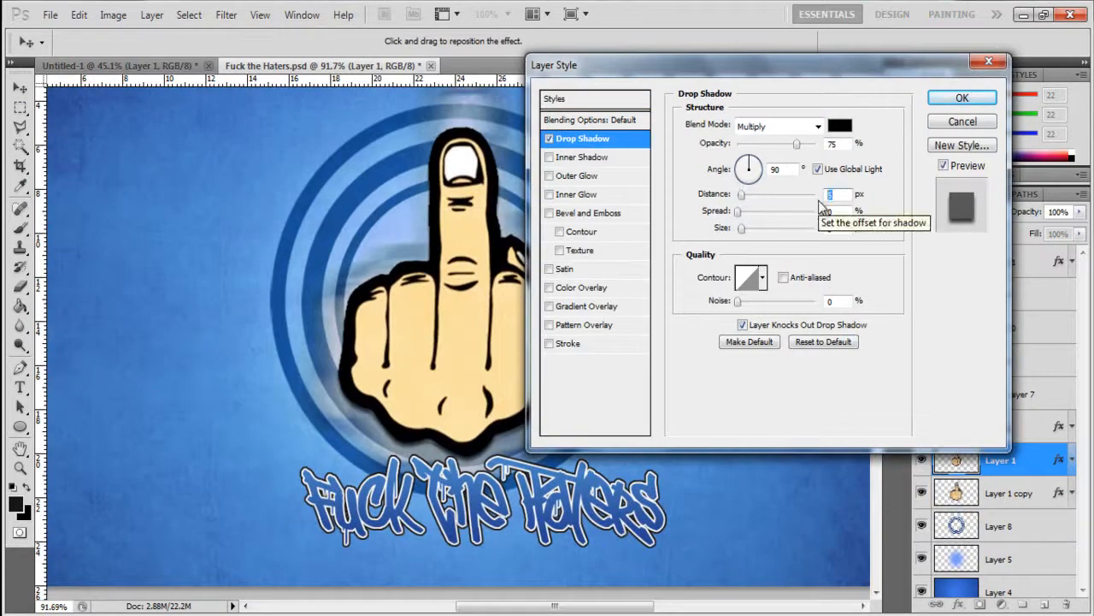
Set the offset distance of the hand's drop shadow
{"action": "left_click", "coordinate": [961, 96]}
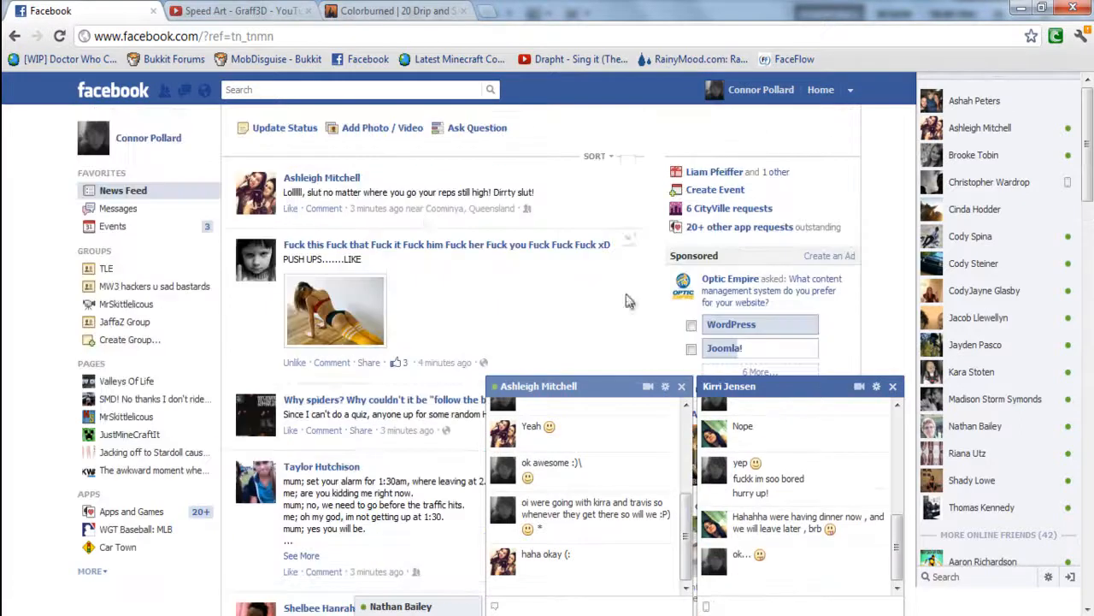
{"action": "left_click", "coordinate": [393, 10]}
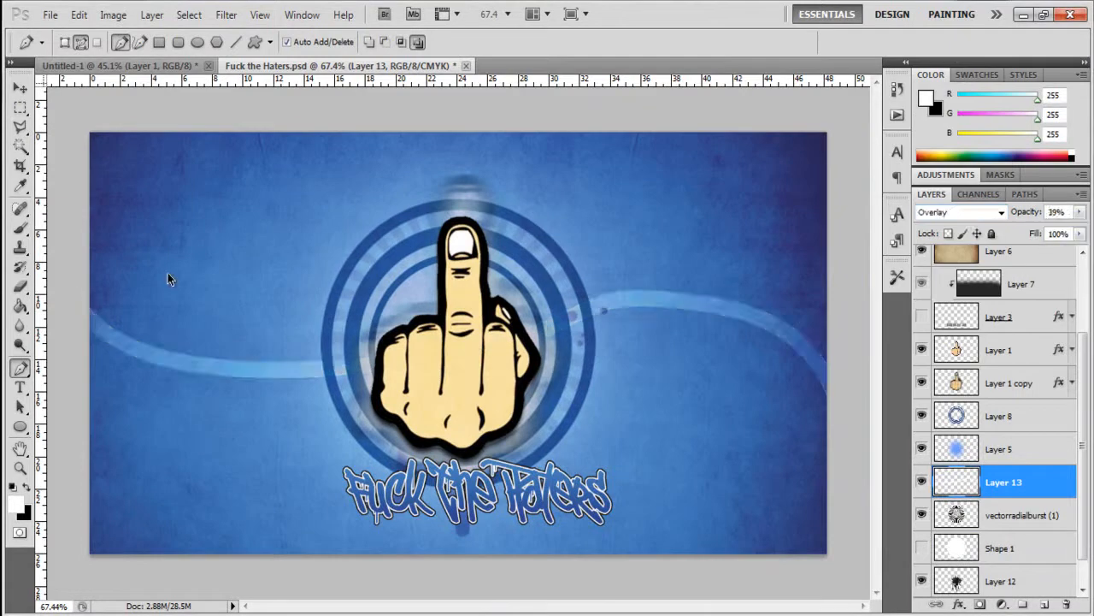
Stroke the curved swoosh paths white and fade both line layers to about 36% opacity
{"action": "right_click", "coordinate": [431, 345]}
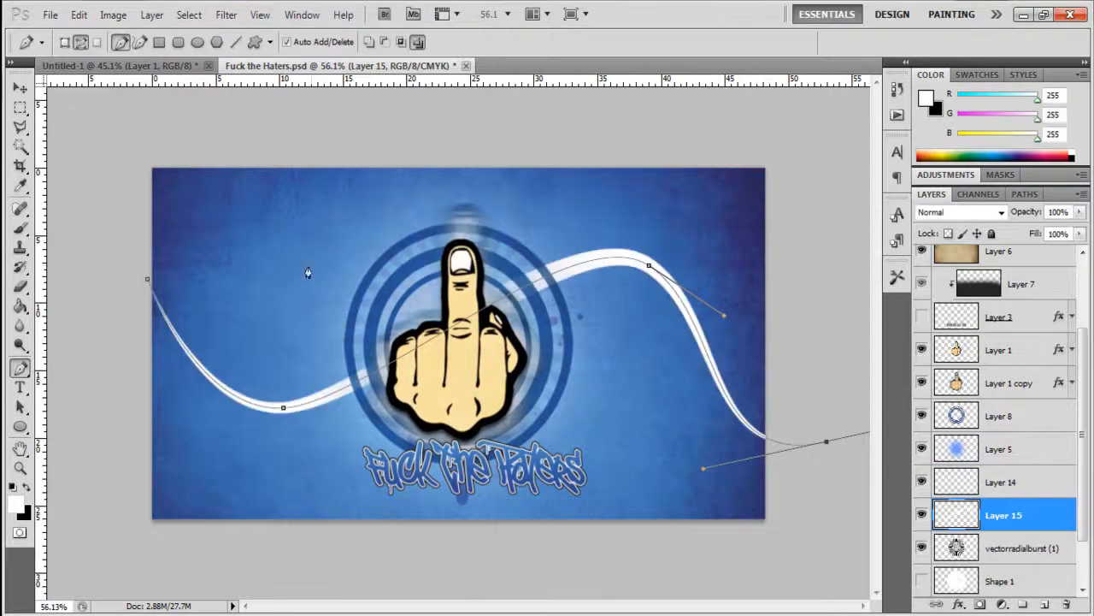
{"action": "right_click", "coordinate": [623, 266]}
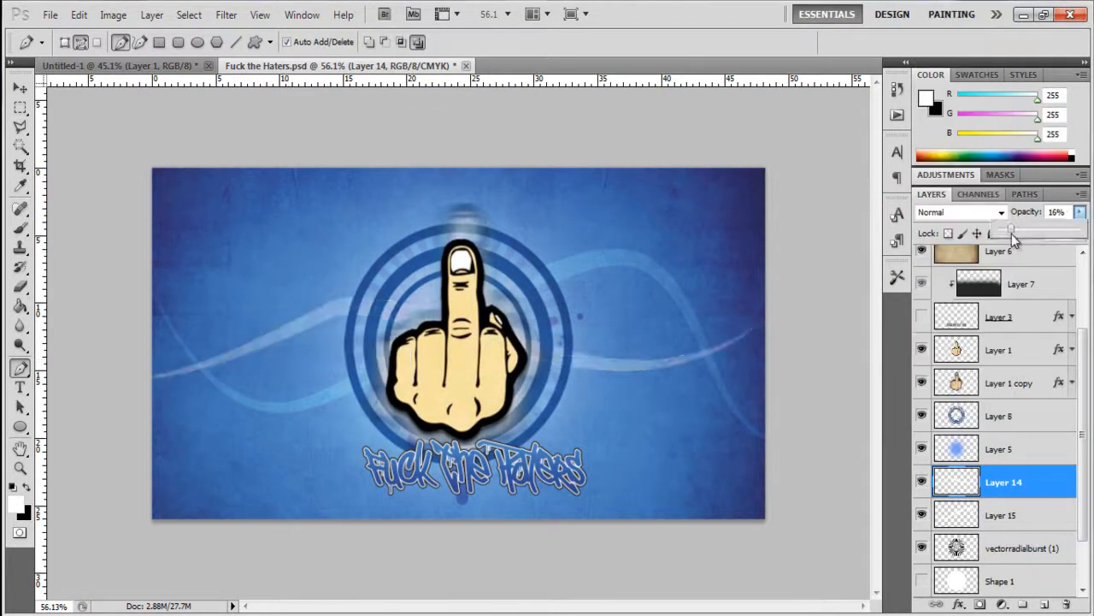
{"action": "left_click", "coordinate": [1005, 514]}
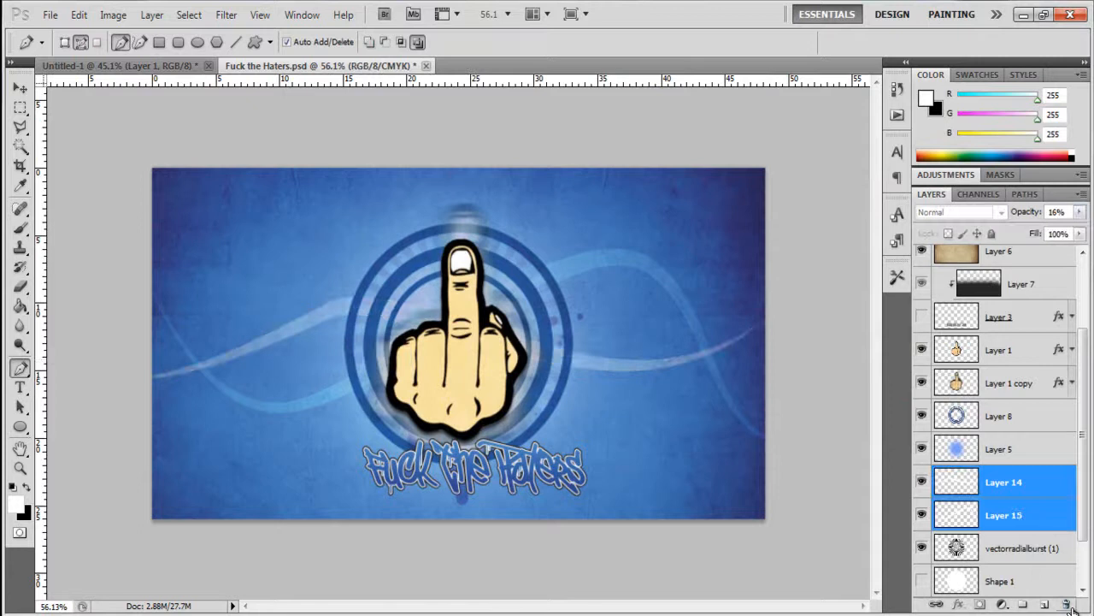
{"action": "left_click", "coordinate": [322, 41]}
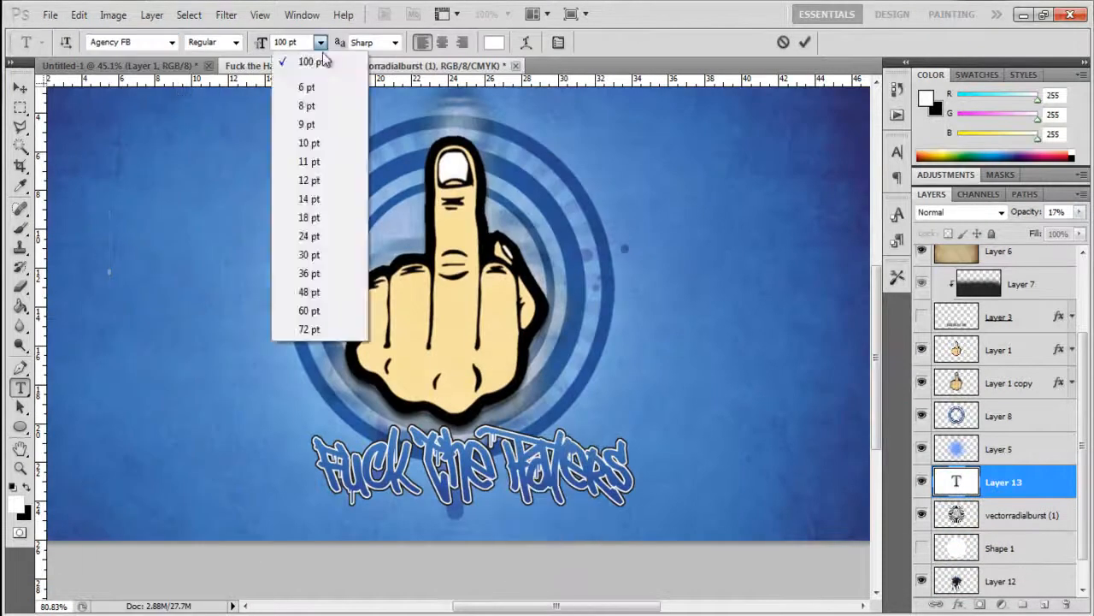
Set 18 pt Agency FB and start typing the SKITTLESDESIGNZ credit text
{"action": "left_click", "coordinate": [307, 217]}
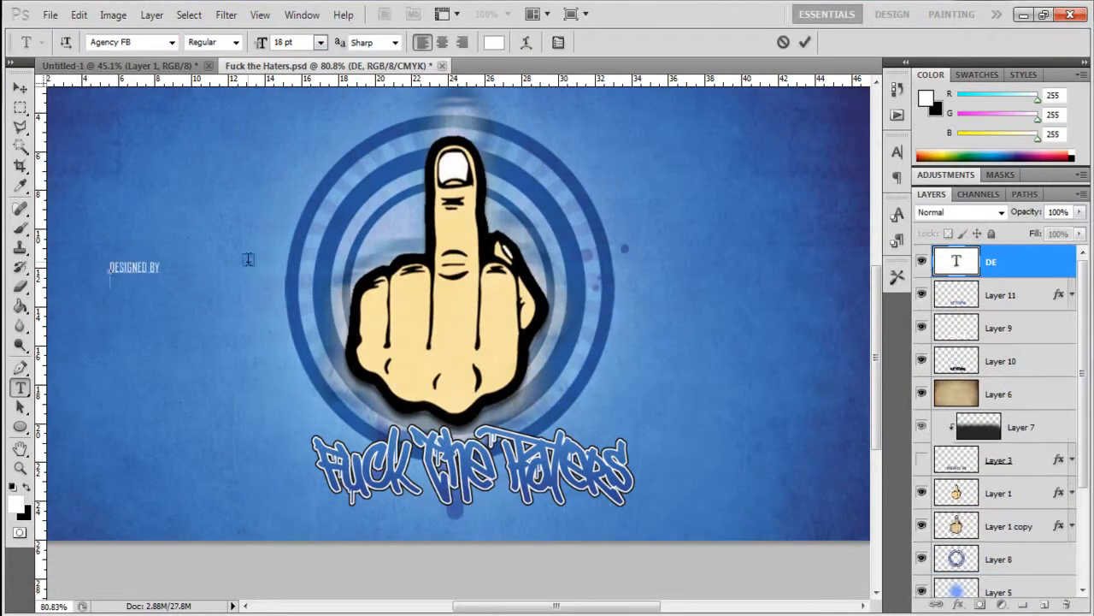
{"action": "type", "text": "SKITTLESDESIGNZ"}
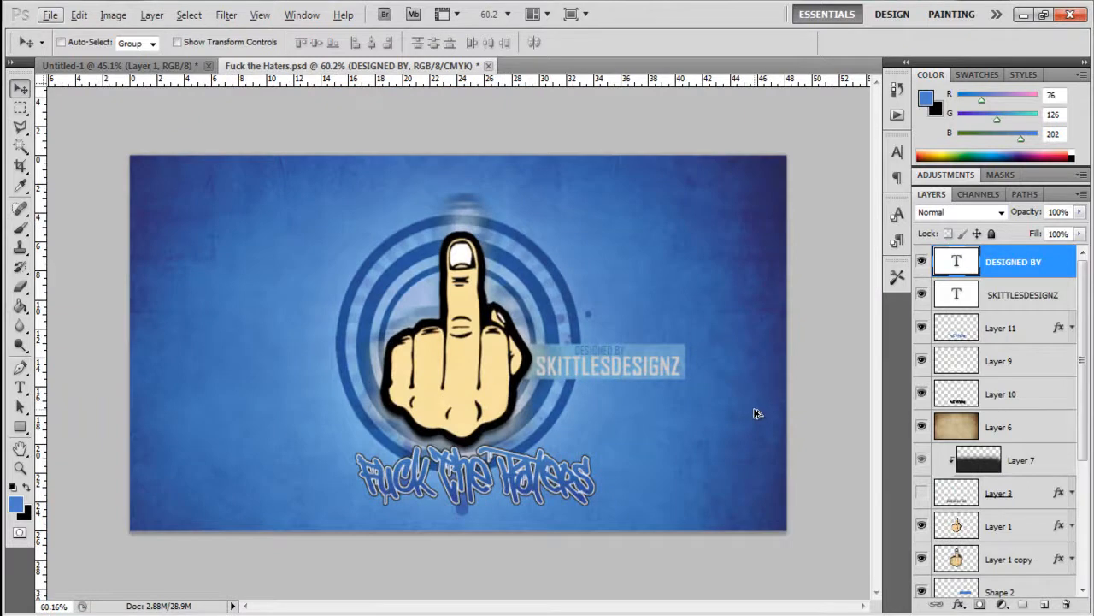
Reduce the DESIGNED BY size and style SKITTLESDESIGNZ with gradient overlay, drop shadow and a white stroke
{"action": "key", "text": "Ctrl+T"}
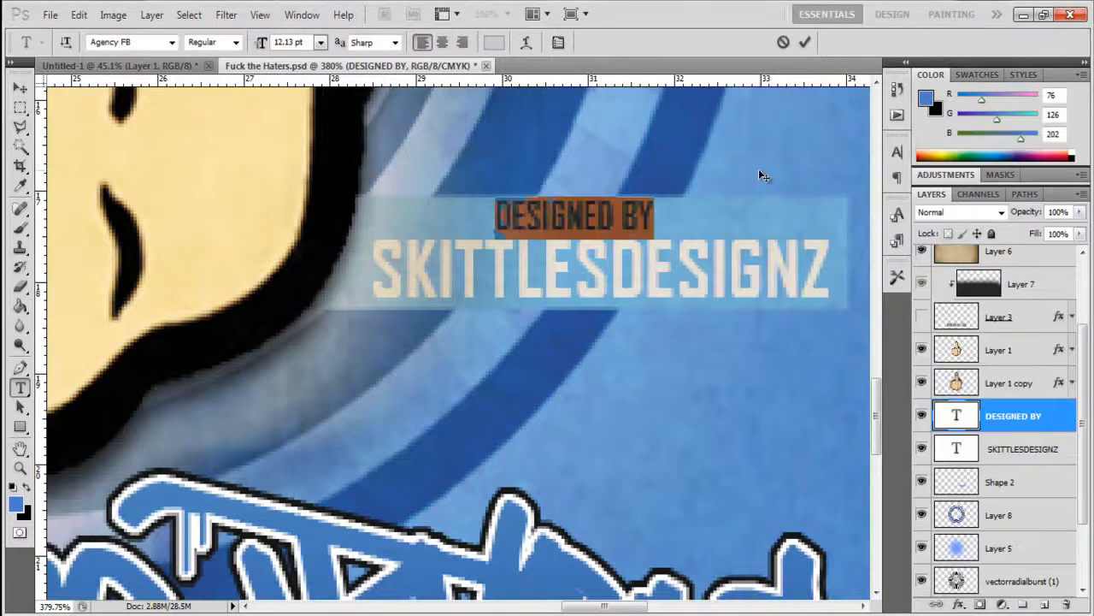
{"action": "mouse_move", "coordinate": [688, 248]}
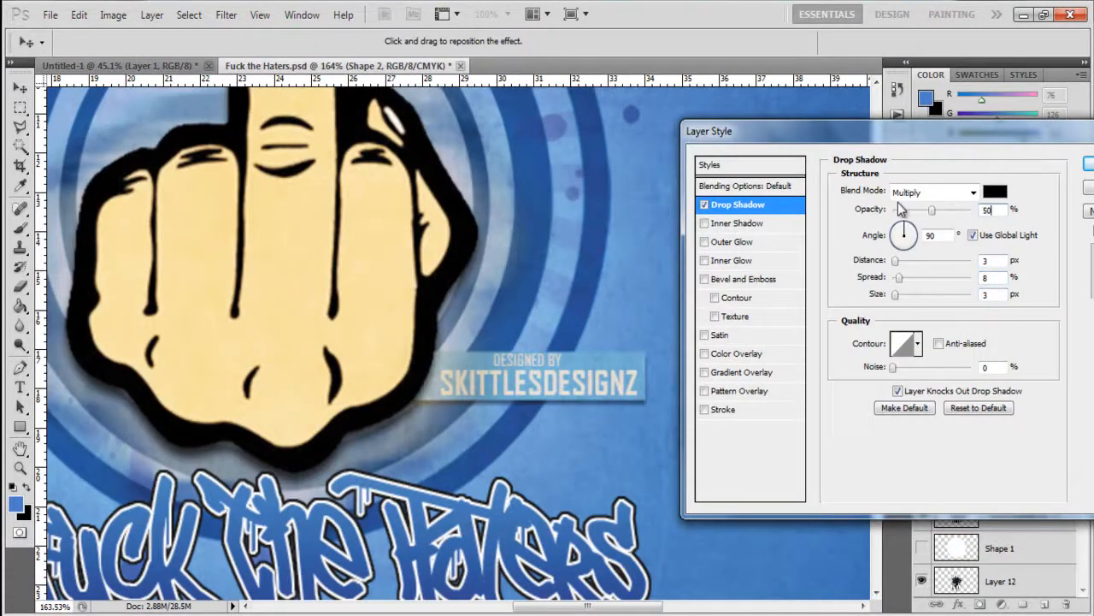
{"action": "left_click", "coordinate": [745, 373]}
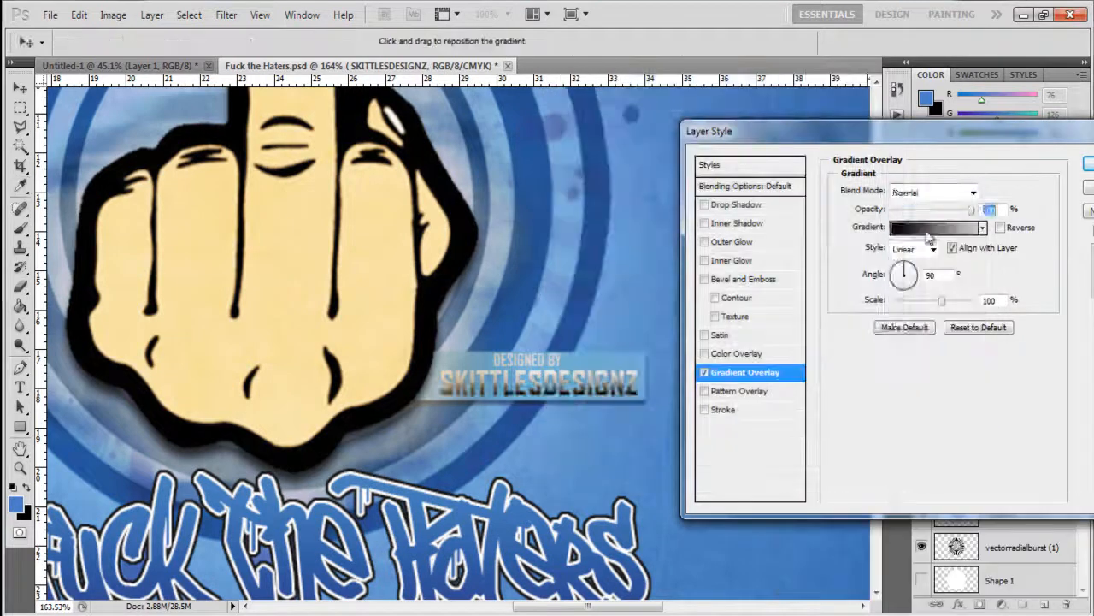
{"action": "left_click", "coordinate": [737, 205]}
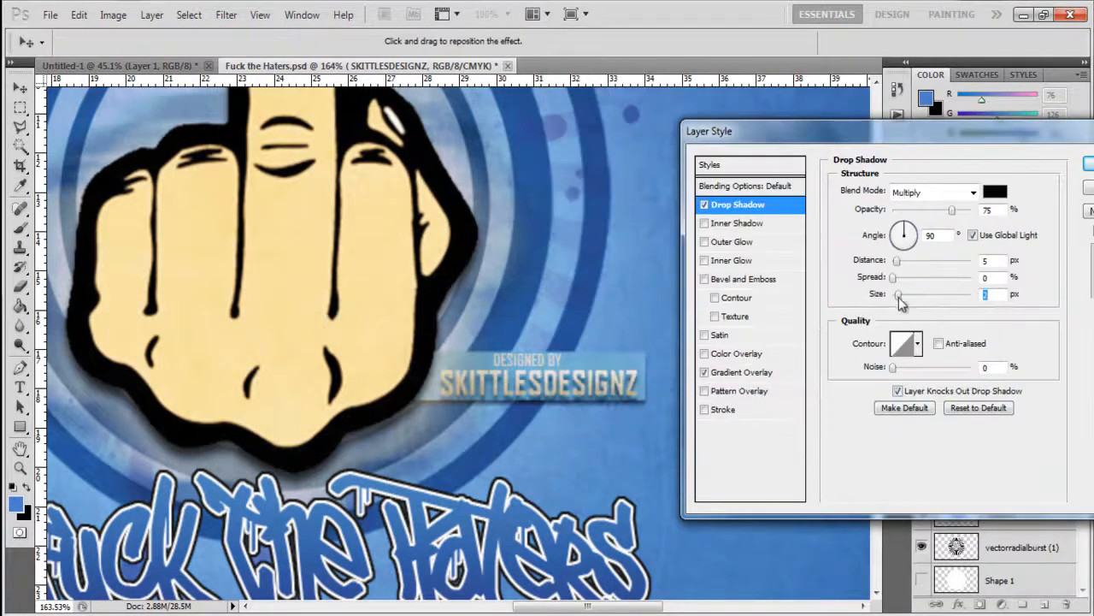
{"action": "left_click", "coordinate": [725, 409]}
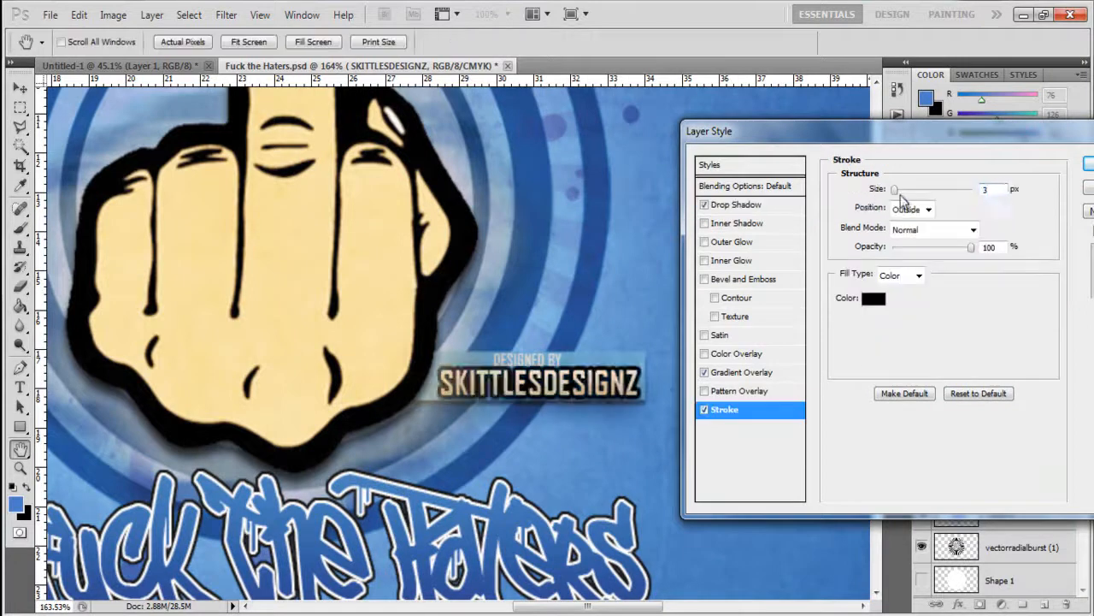
{"action": "left_click", "coordinate": [872, 298]}
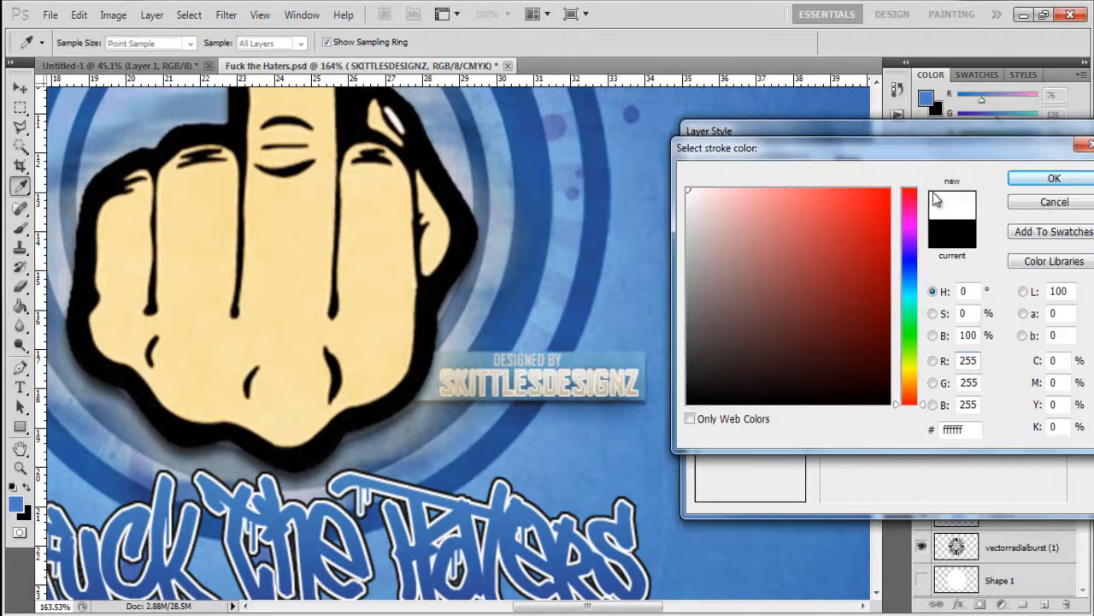